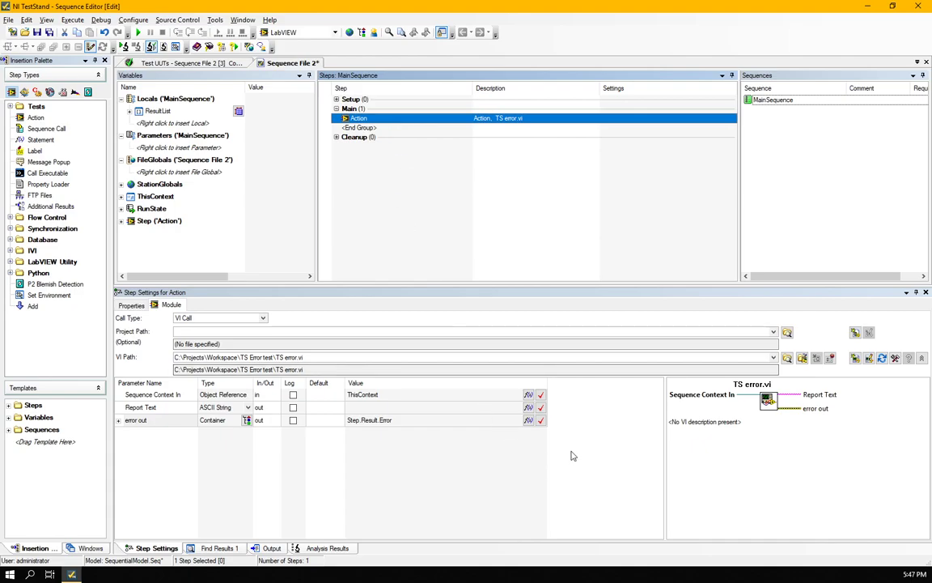
mouse_move(367, 428)
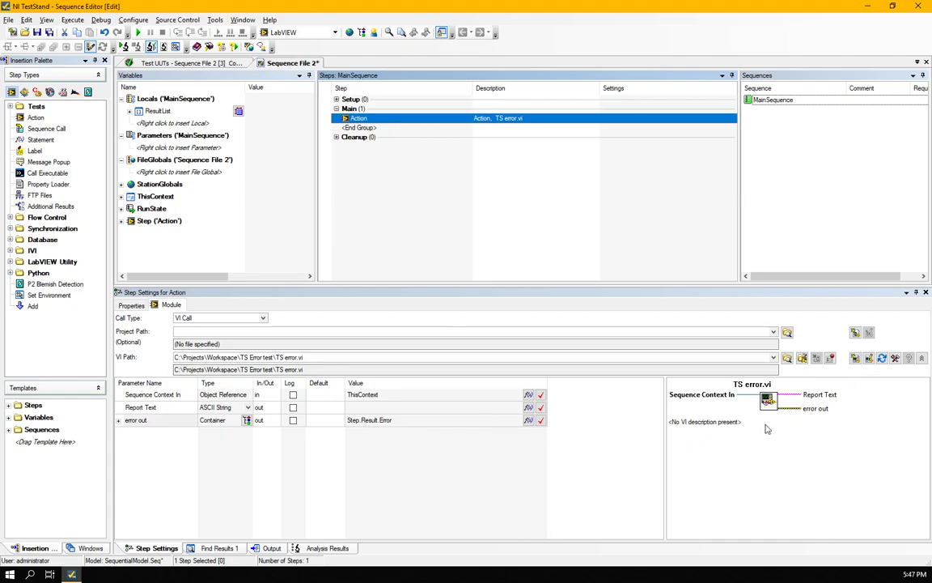
Step: Review the Action step's run options and module call, then close the TS error.vi diagram returning error 1234
click(131, 305)
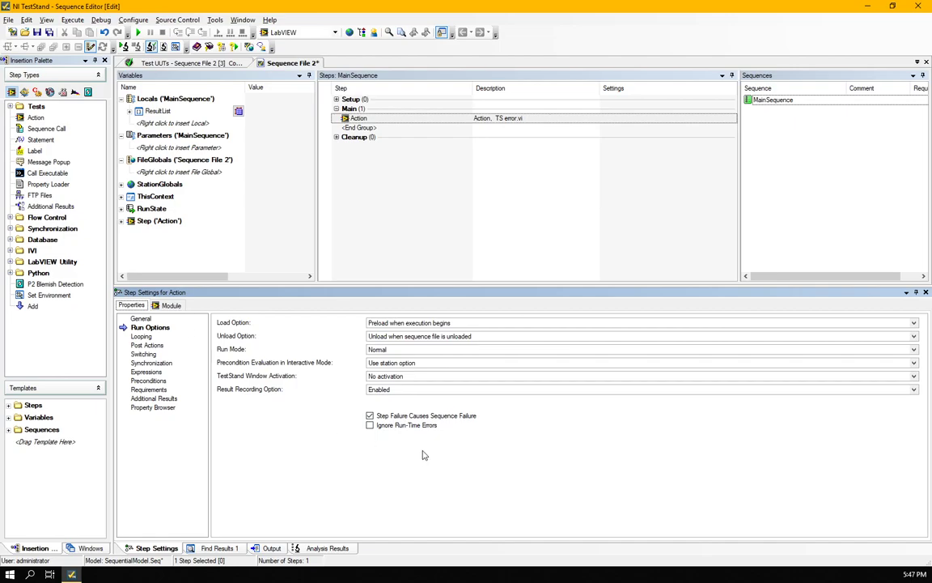
click(171, 305)
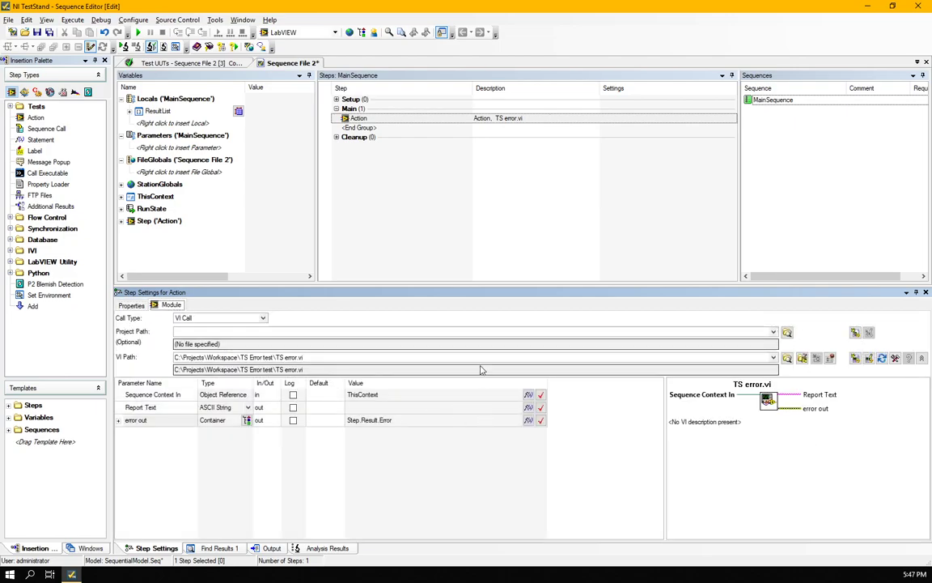
mouse_move(734, 398)
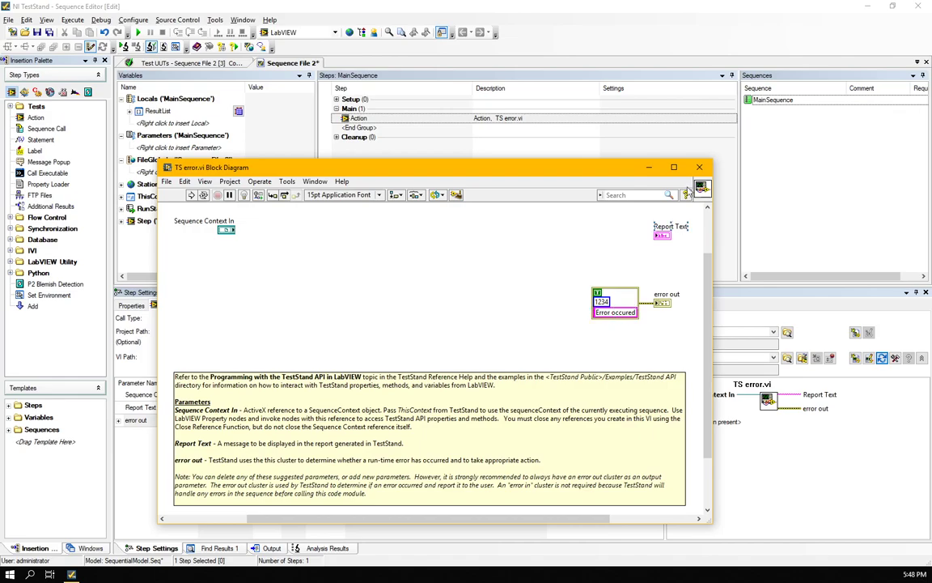
click(699, 164)
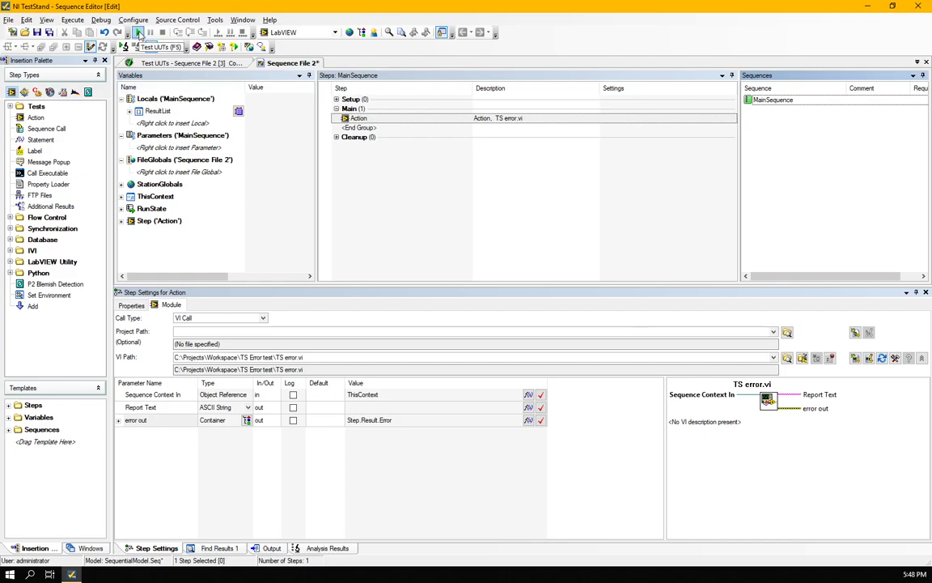
Step: Run Test UUTs without a serial number and ignore error 1234 to reach a Passed report
click(129, 47)
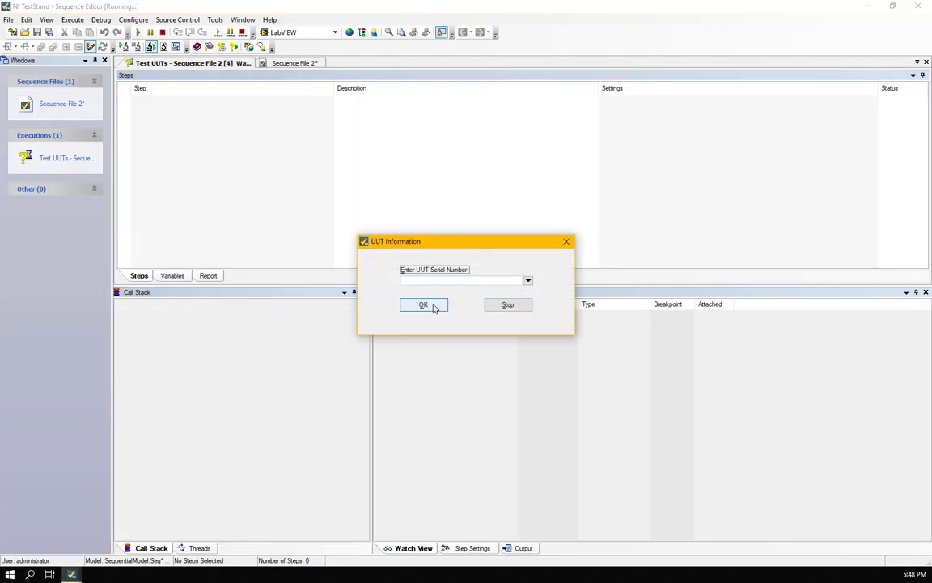
click(423, 305)
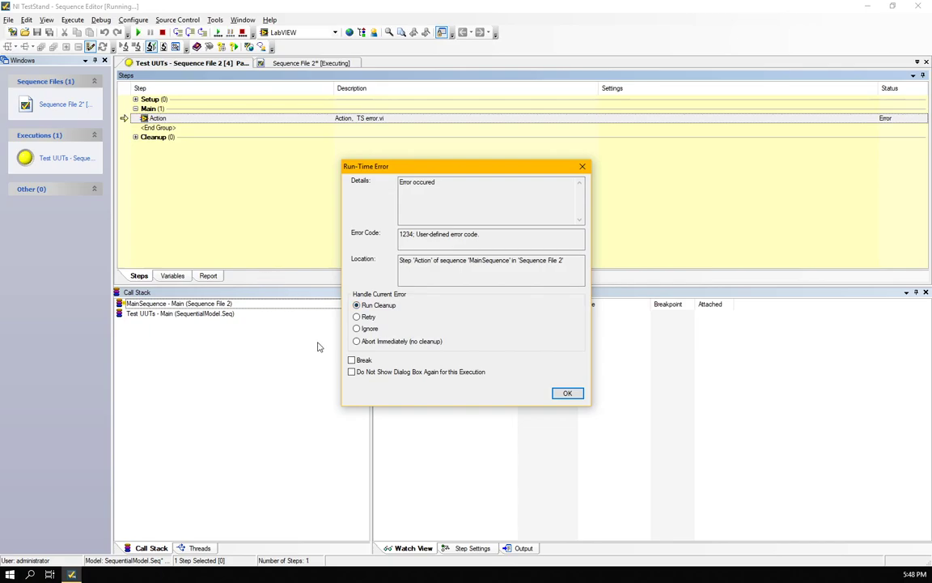
mouse_move(444, 174)
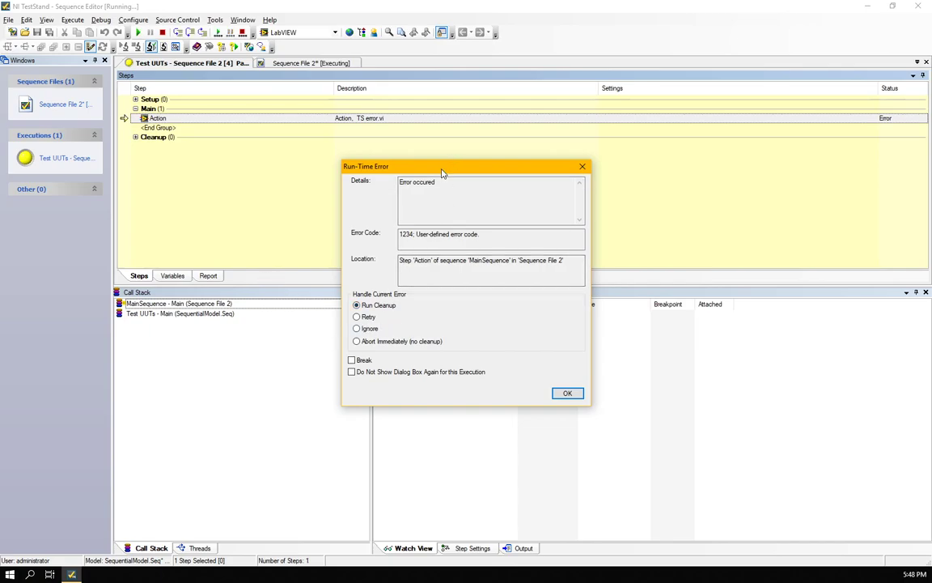
drag(441, 166, 469, 162)
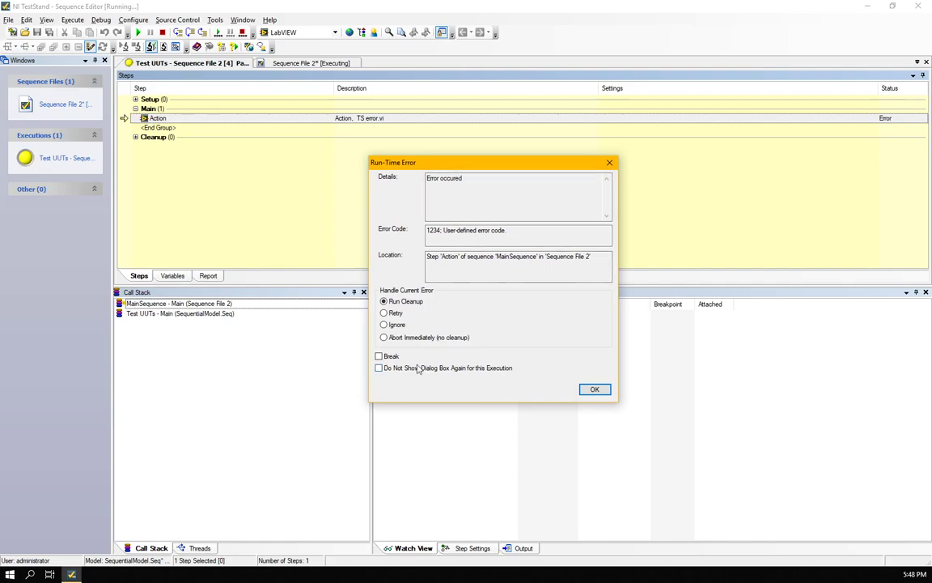
click(383, 325)
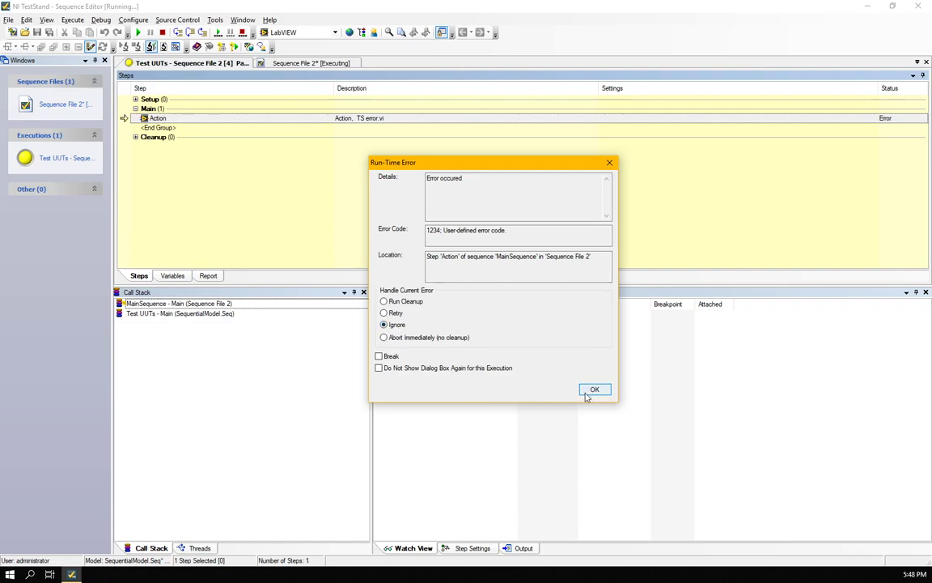
click(595, 389)
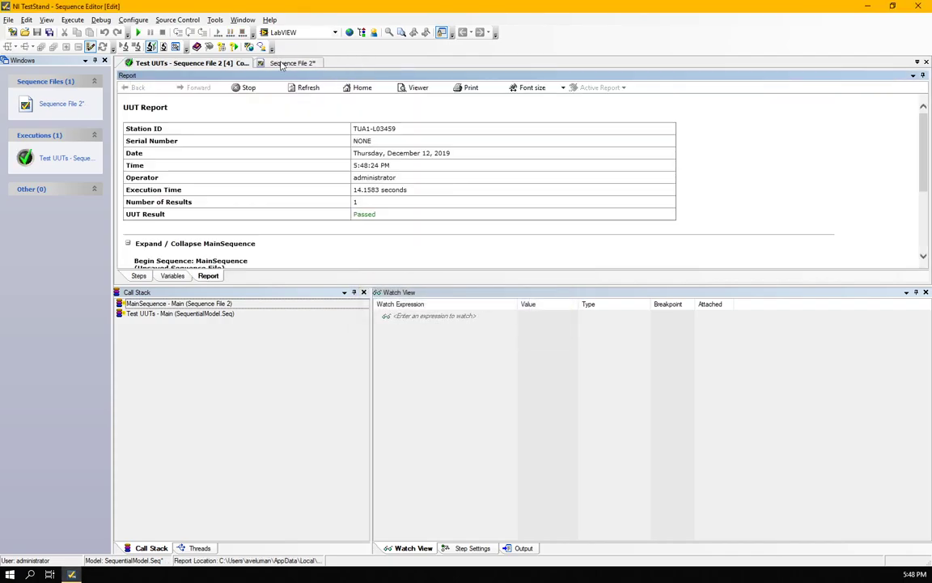
Step: Enable Ignore Run-Time Errors in the Action step's Run Options and close the old execution
click(291, 63)
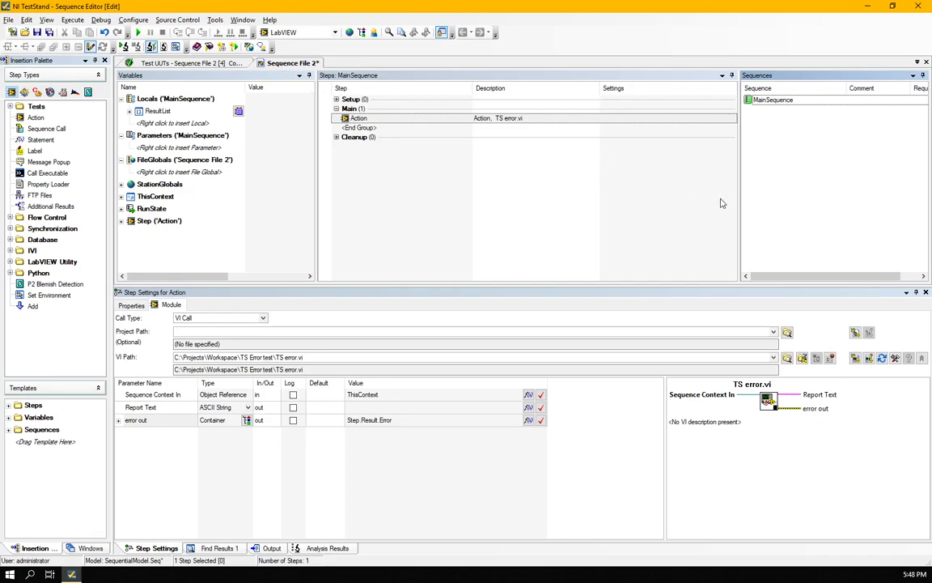
click(777, 99)
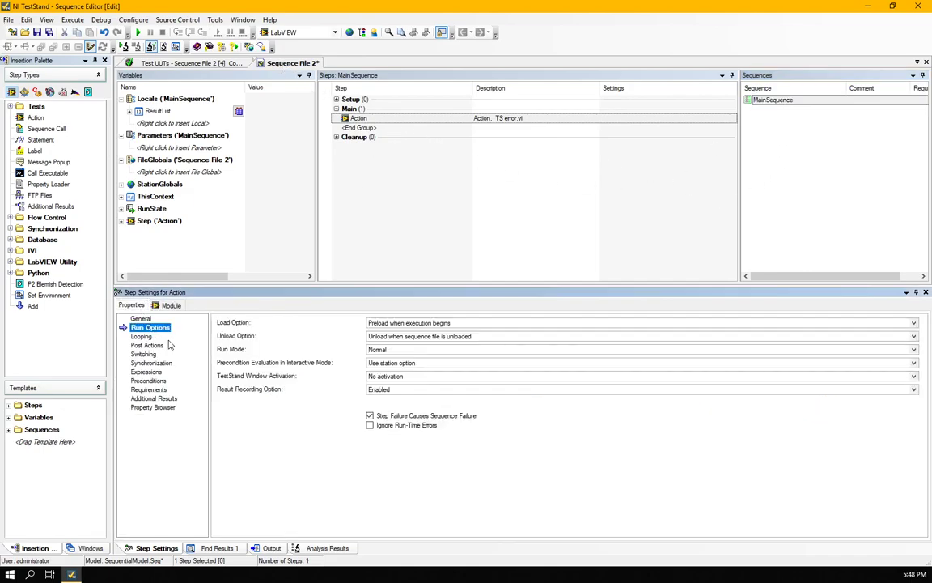
click(370, 425)
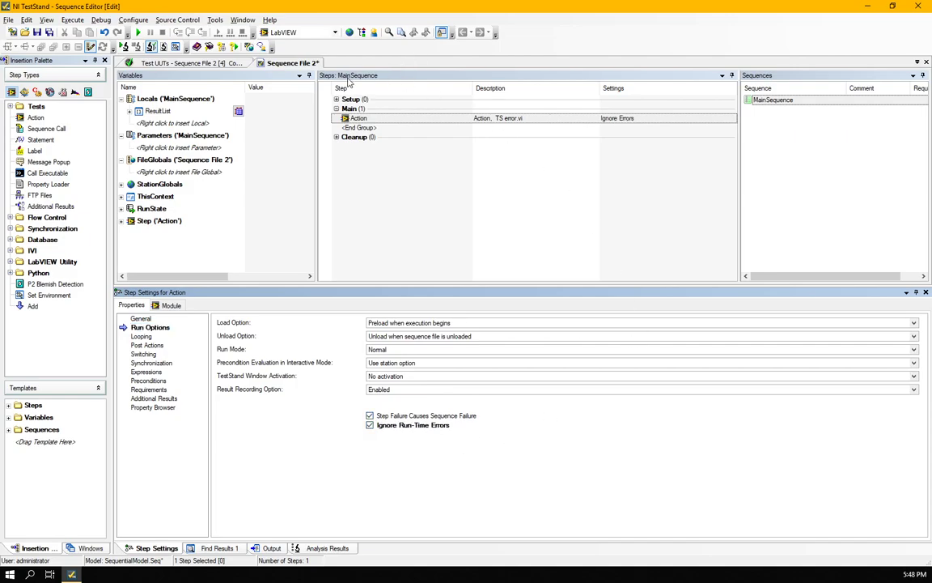
right_click(773, 100)
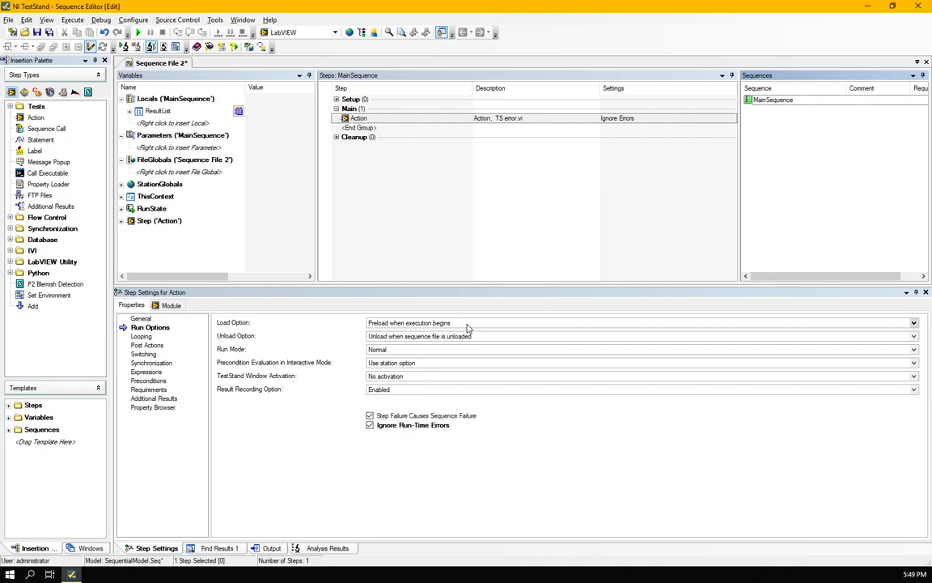
Step: Rerun Test UUTs, dismiss the Test Sequence Passed result, and stop testing further units
click(138, 46)
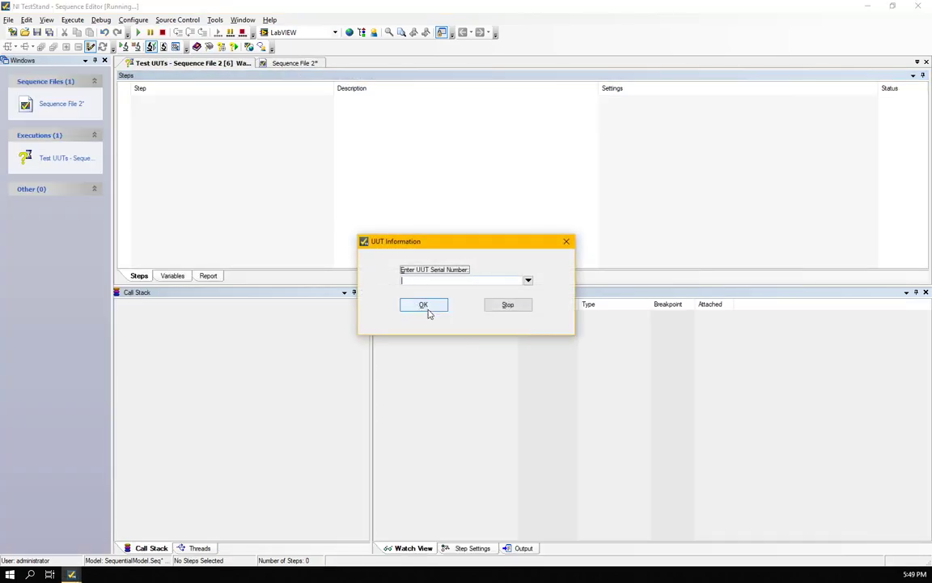
click(423, 304)
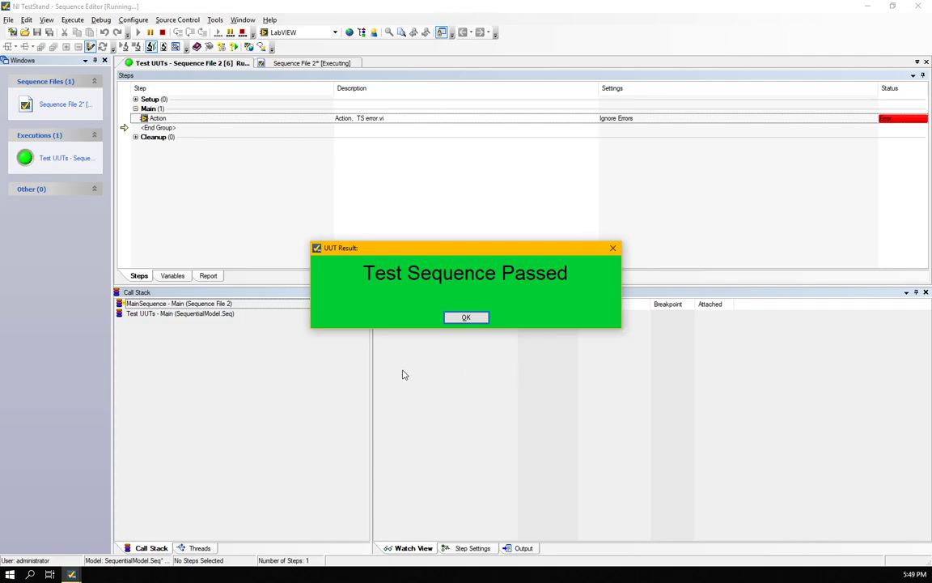
mouse_move(409, 252)
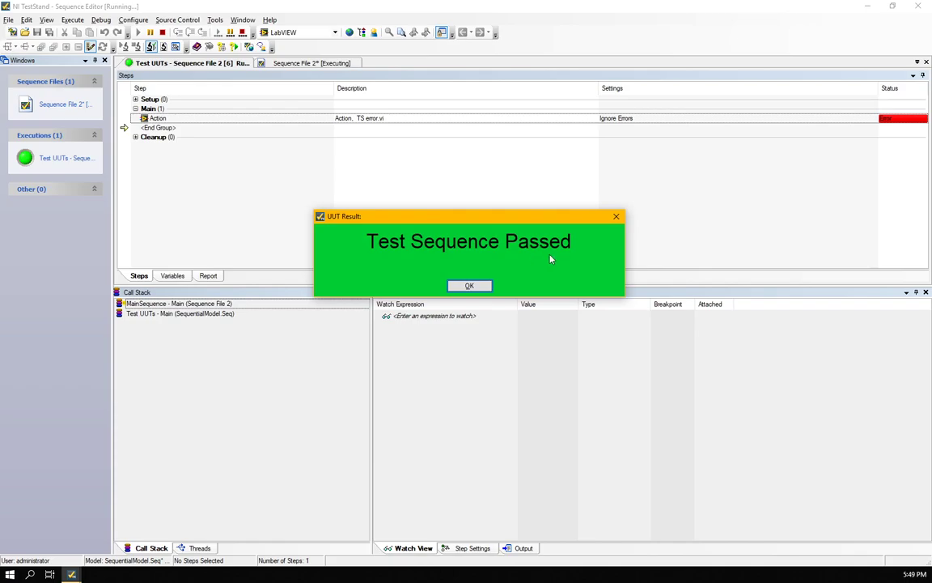
mouse_move(875, 120)
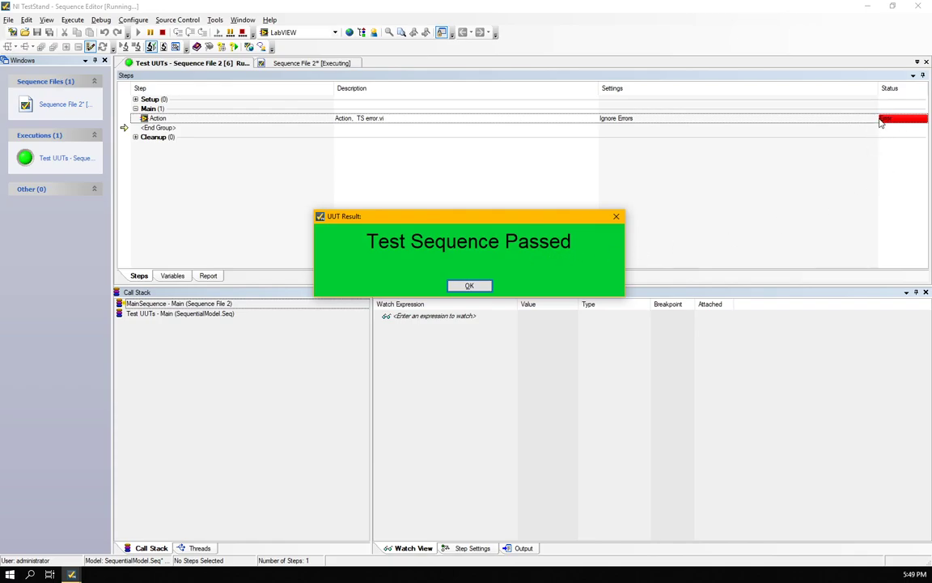
mouse_move(897, 111)
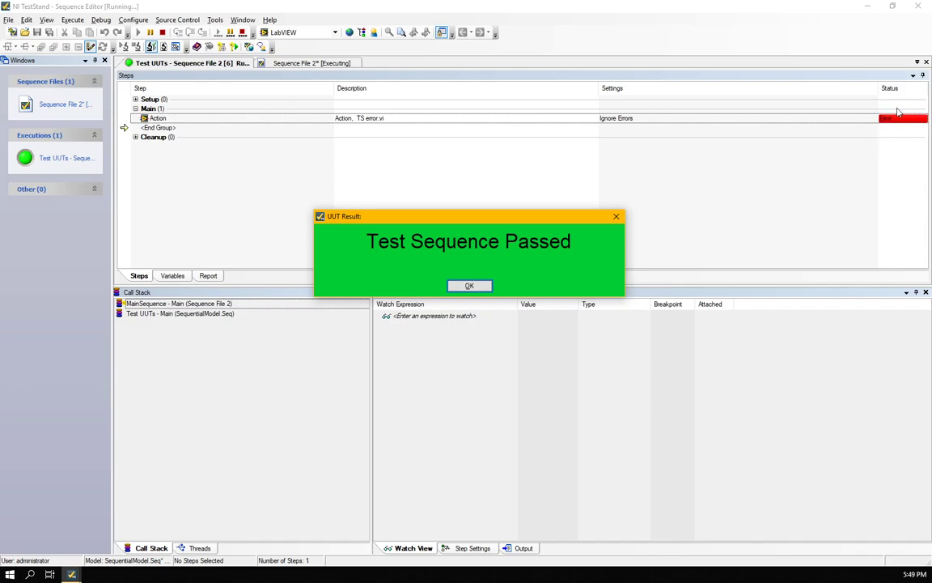
mouse_move(510, 411)
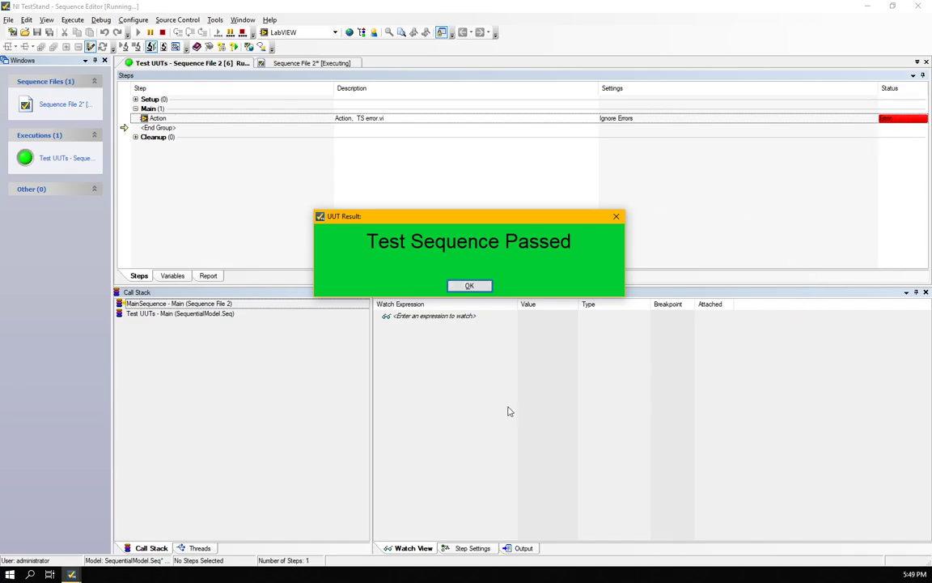
mouse_move(501, 297)
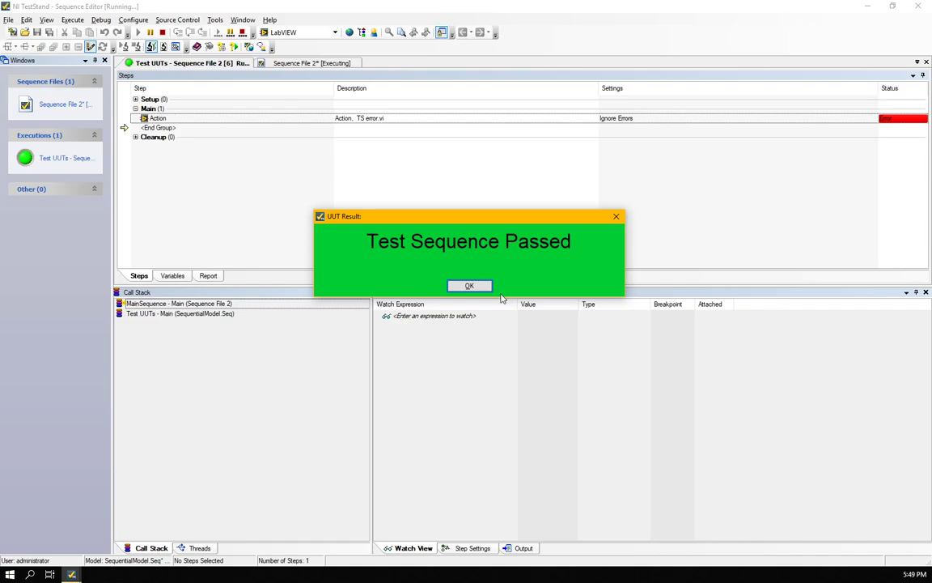
click(469, 286)
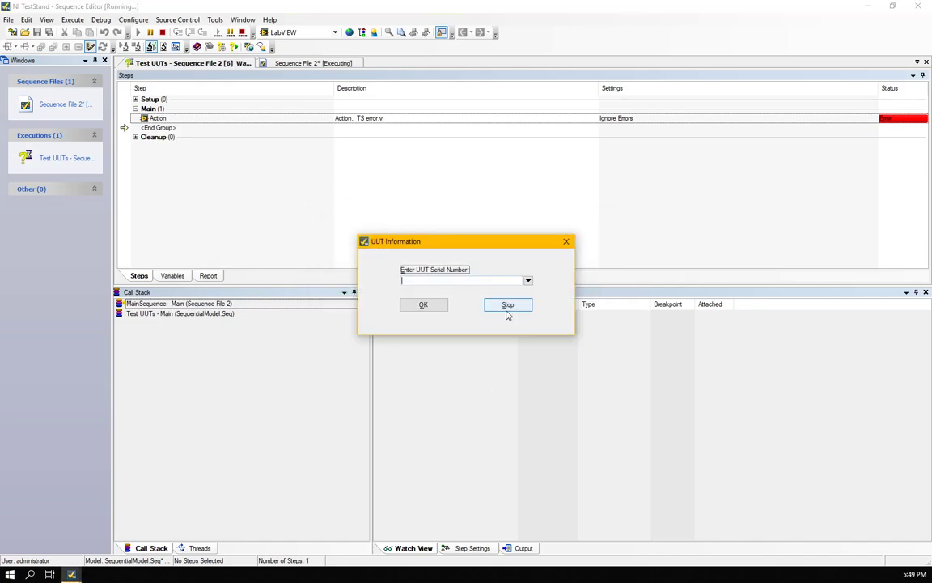
click(507, 304)
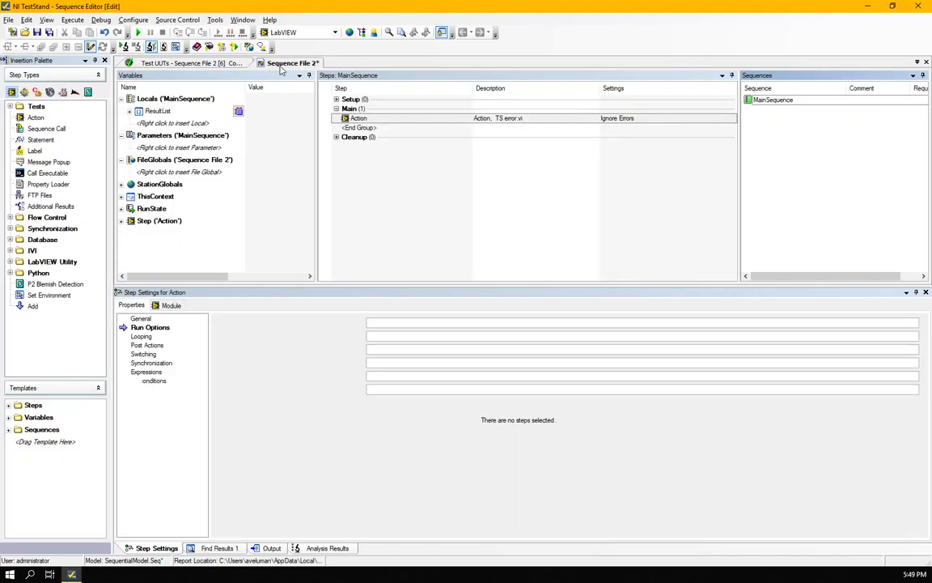
Step: Select the Action step and expand error out into status, code and source
click(171, 305)
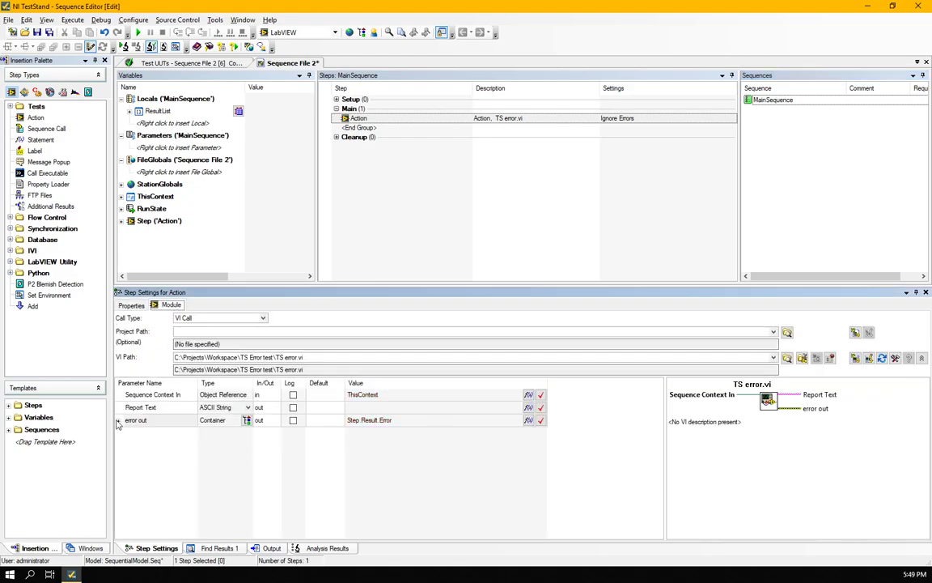
click(117, 420)
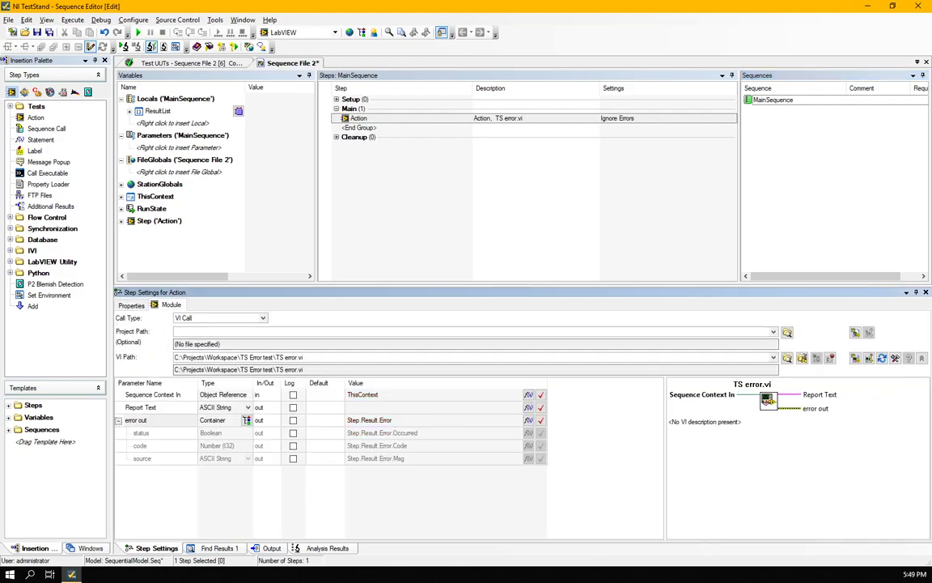